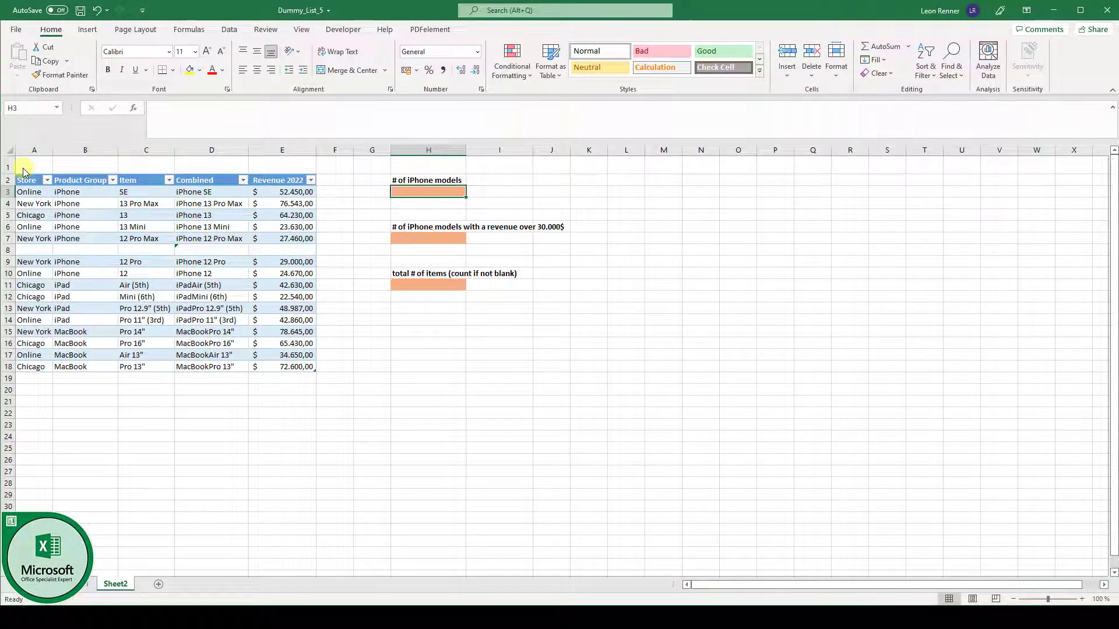
mouse_move(438, 202)
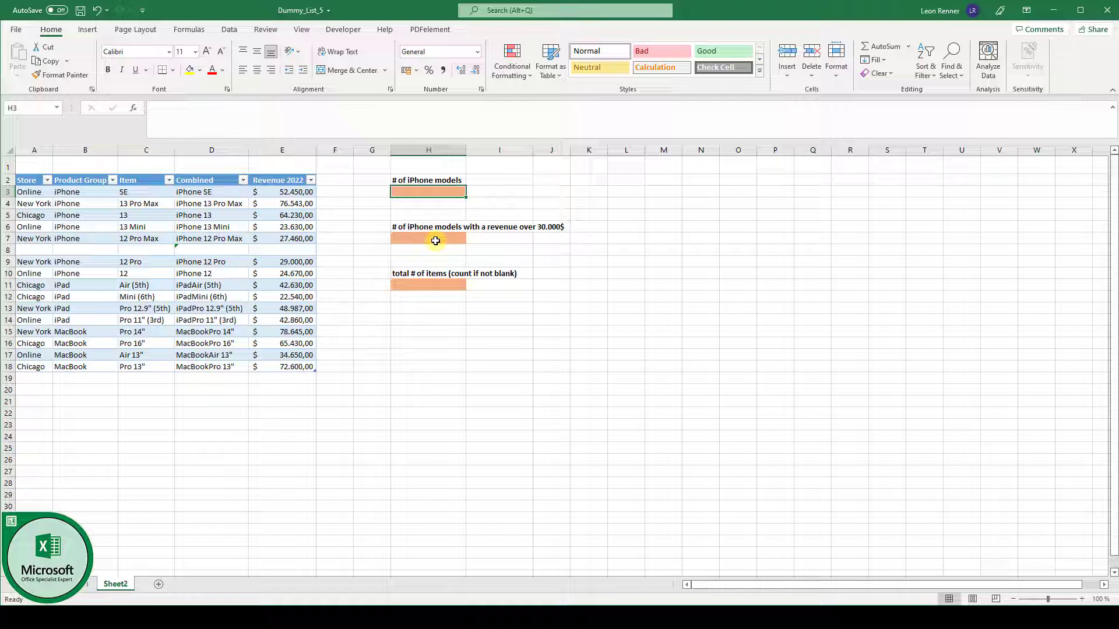
mouse_move(436, 285)
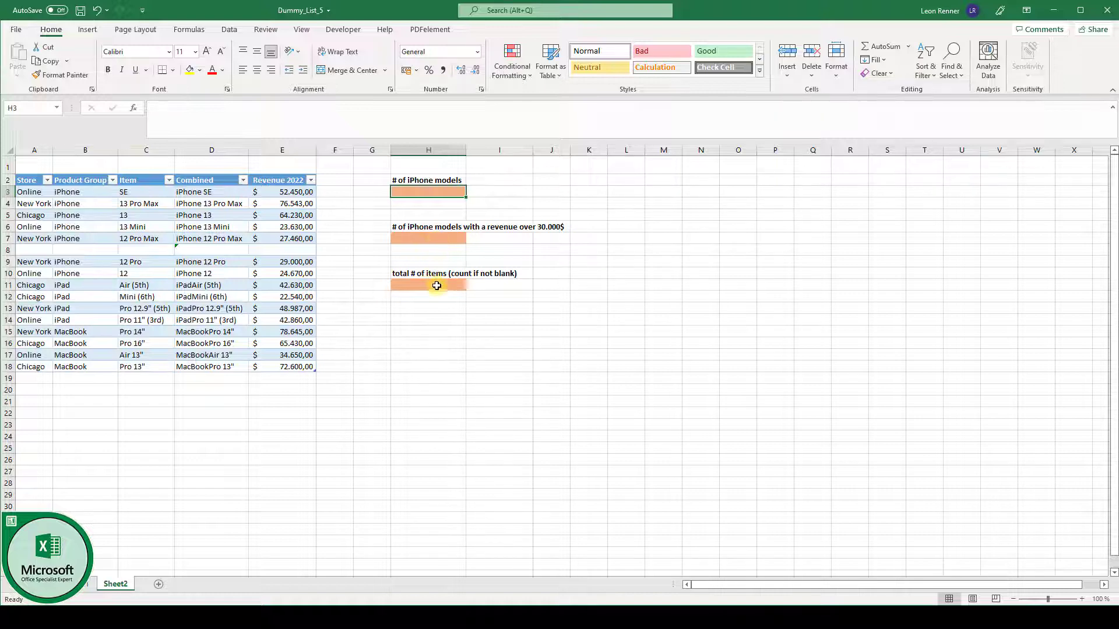
mouse_move(458, 296)
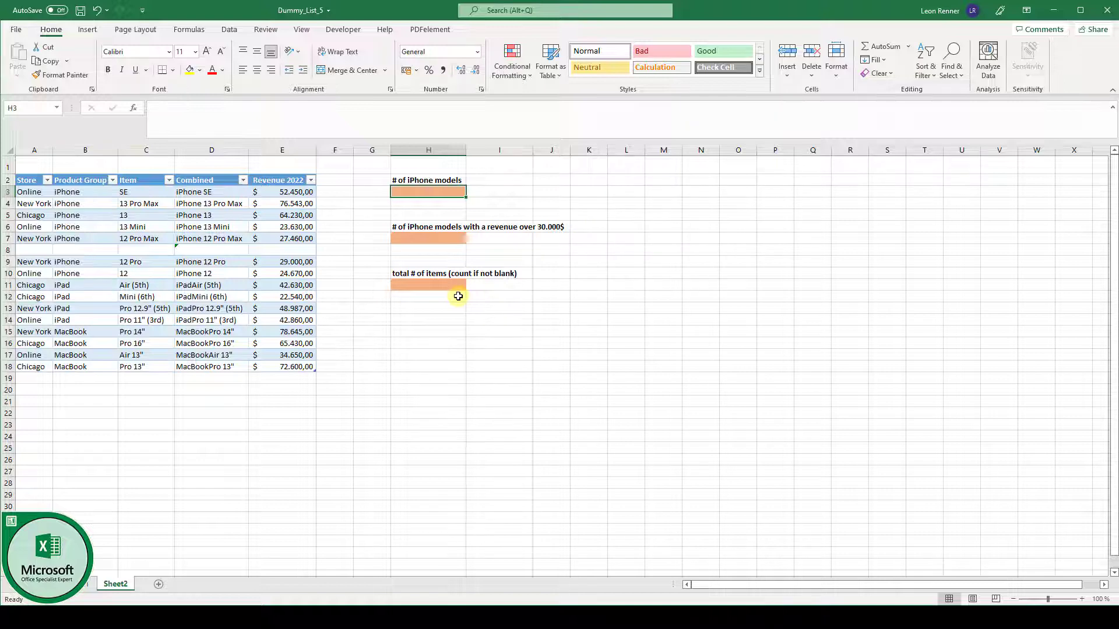
mouse_move(458, 290)
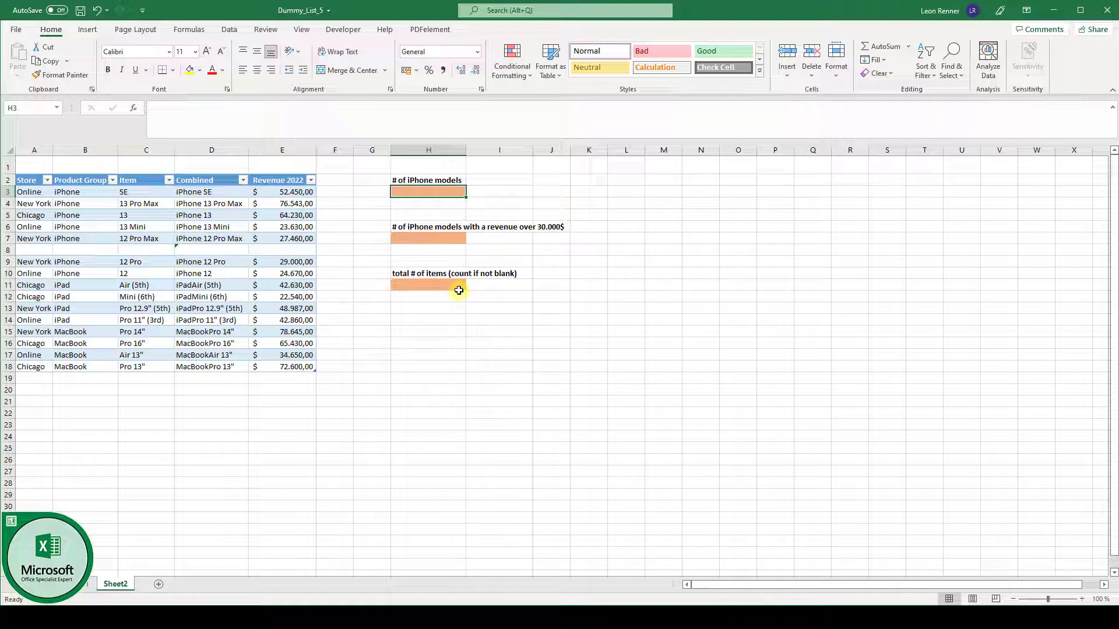
mouse_move(419, 202)
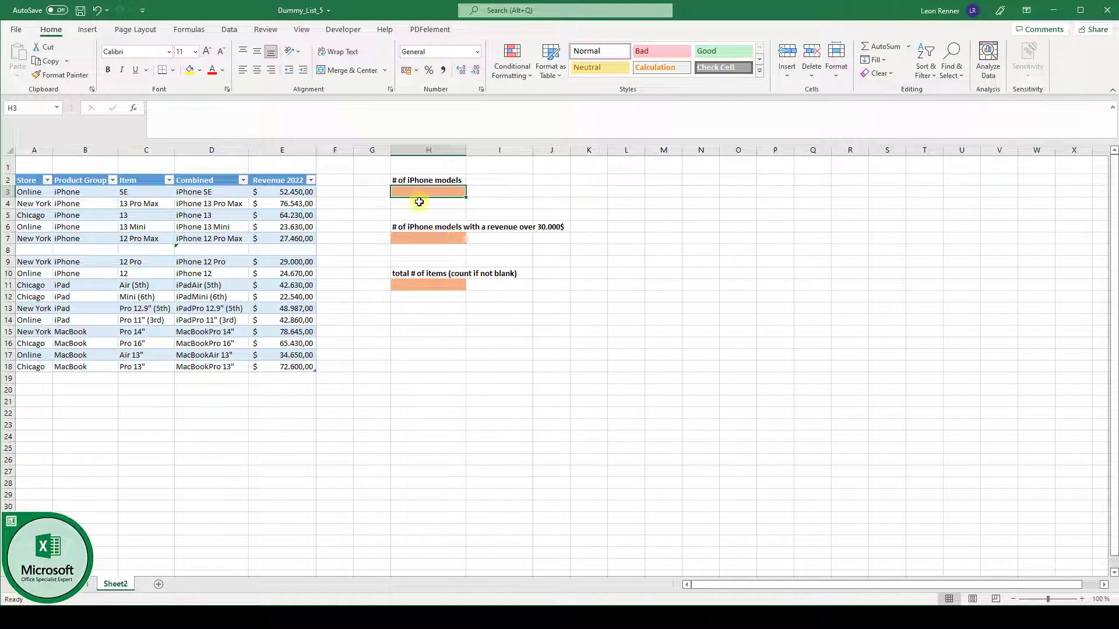
Enter a COUNTIF in H3 over Table13[Product Group] with criterion "iPhone".
click(428, 203)
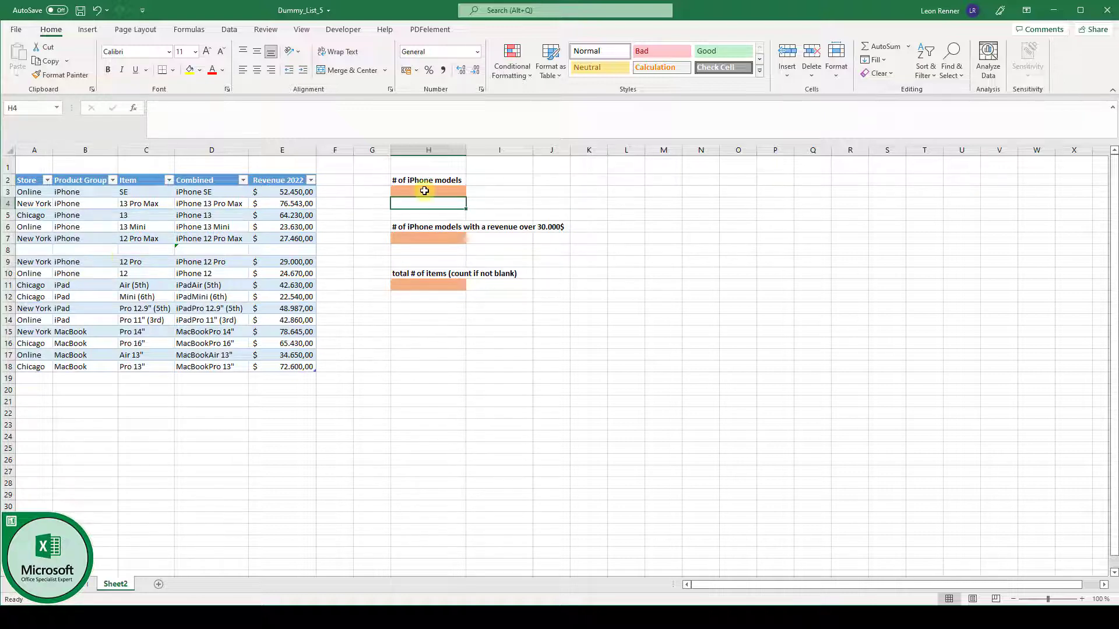
click(428, 191)
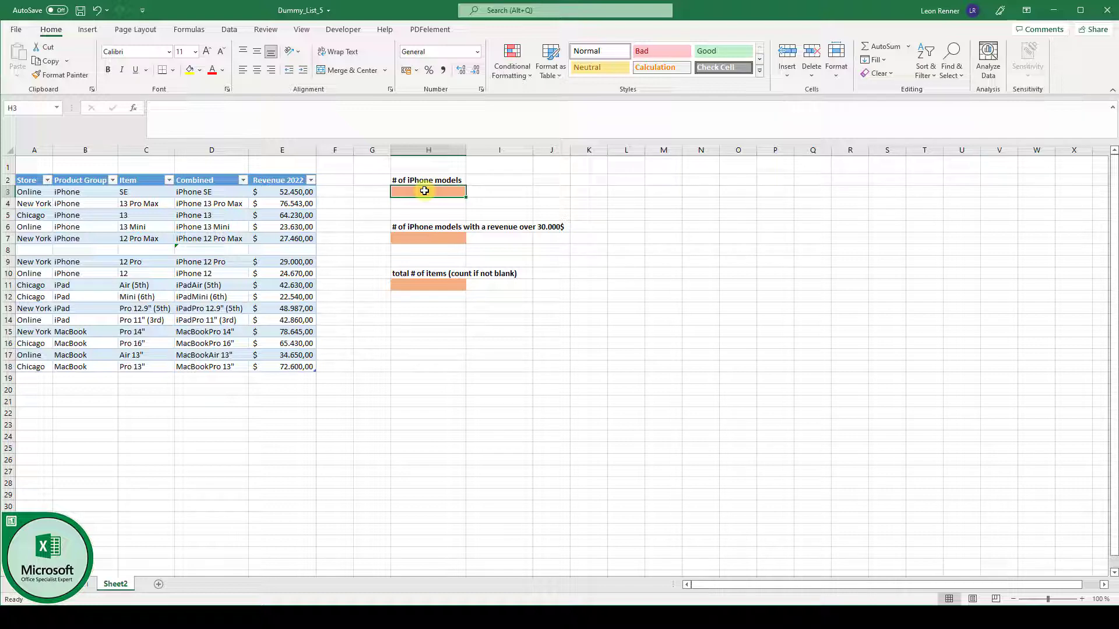
text(=COUNTIF()
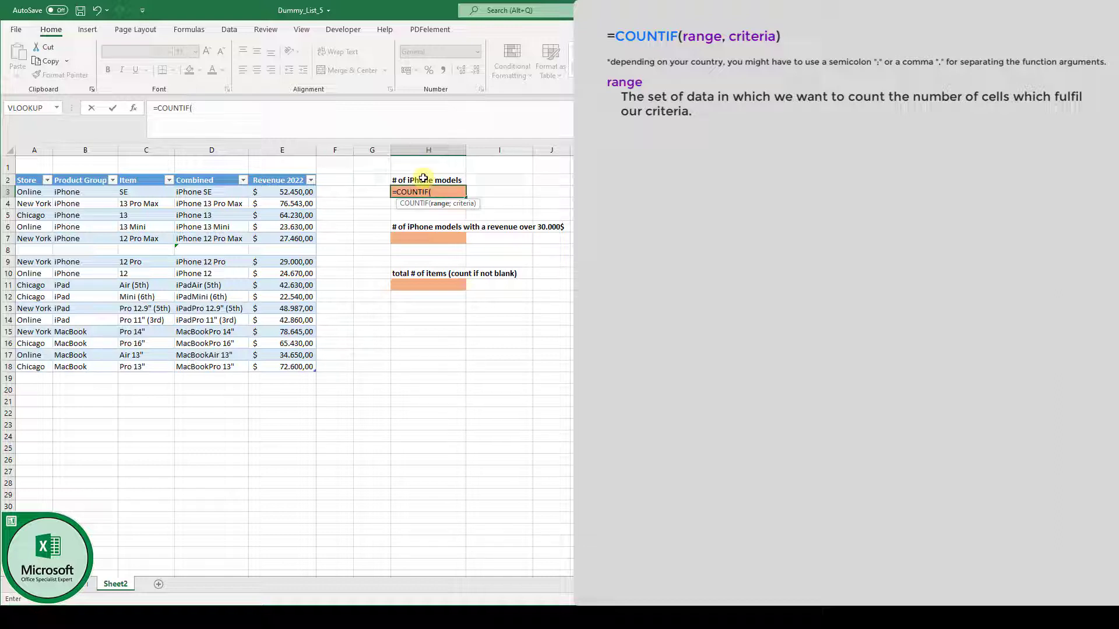
mouse_move(84, 192)
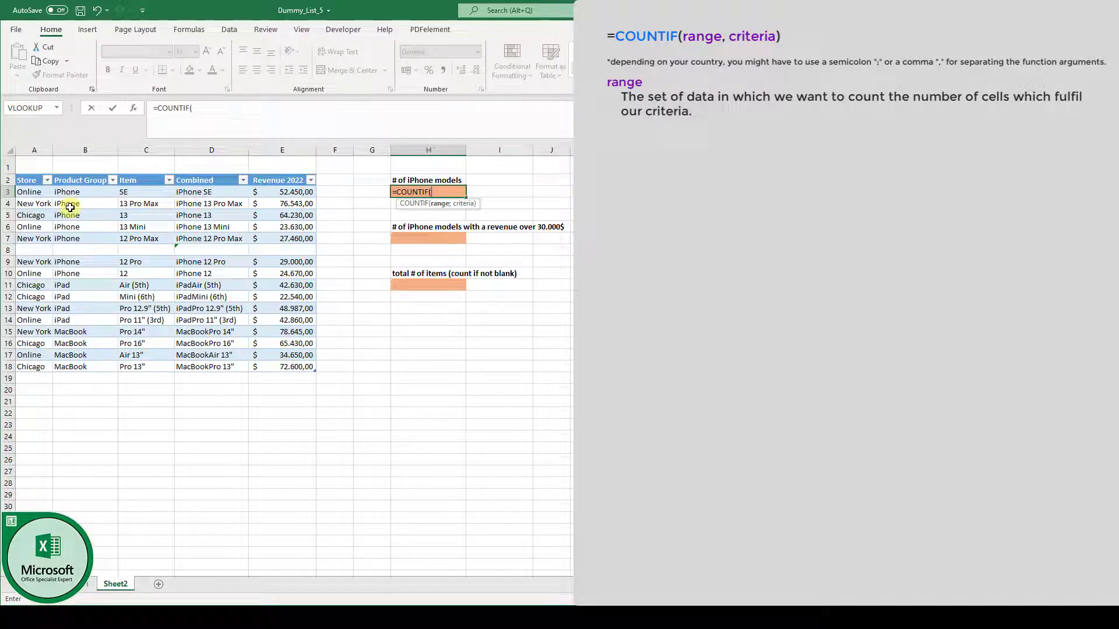
drag(66, 191, 66, 239)
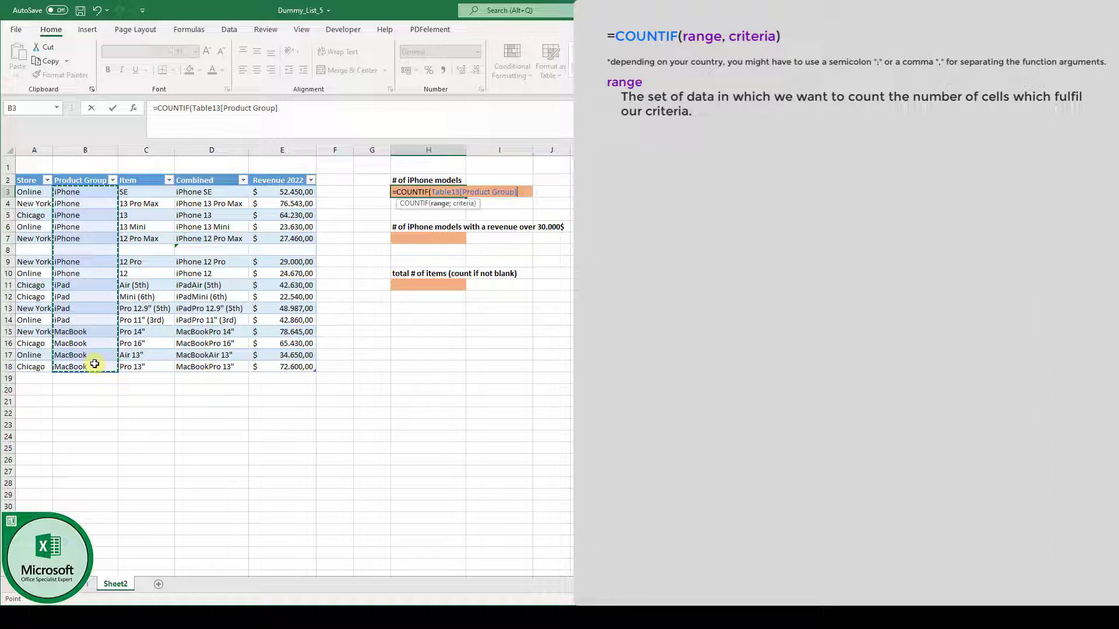
text(;)
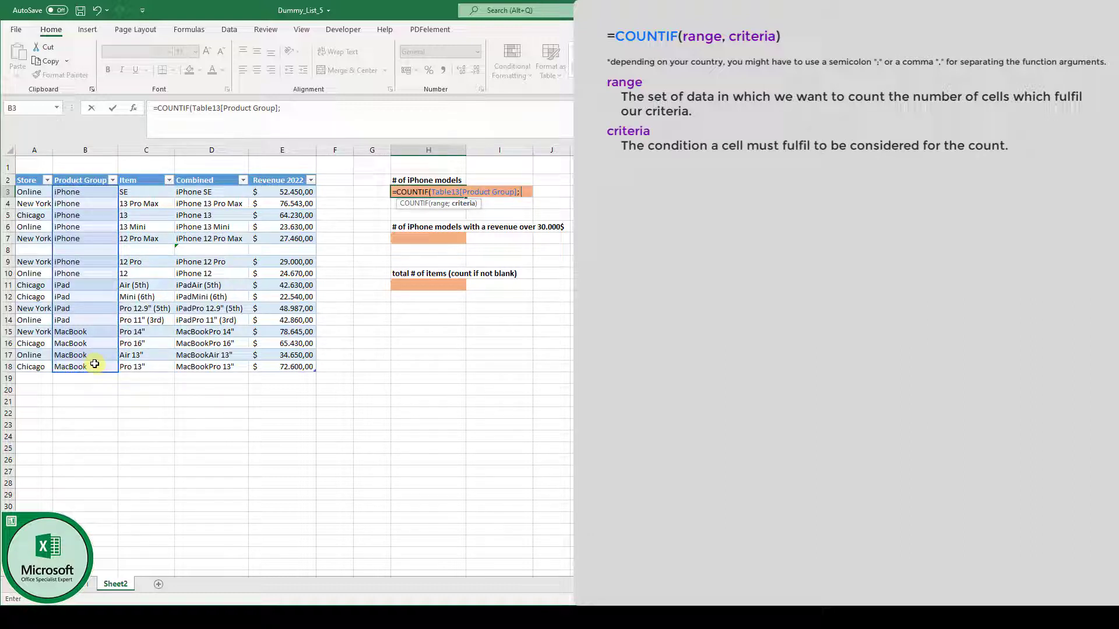
text("iP)
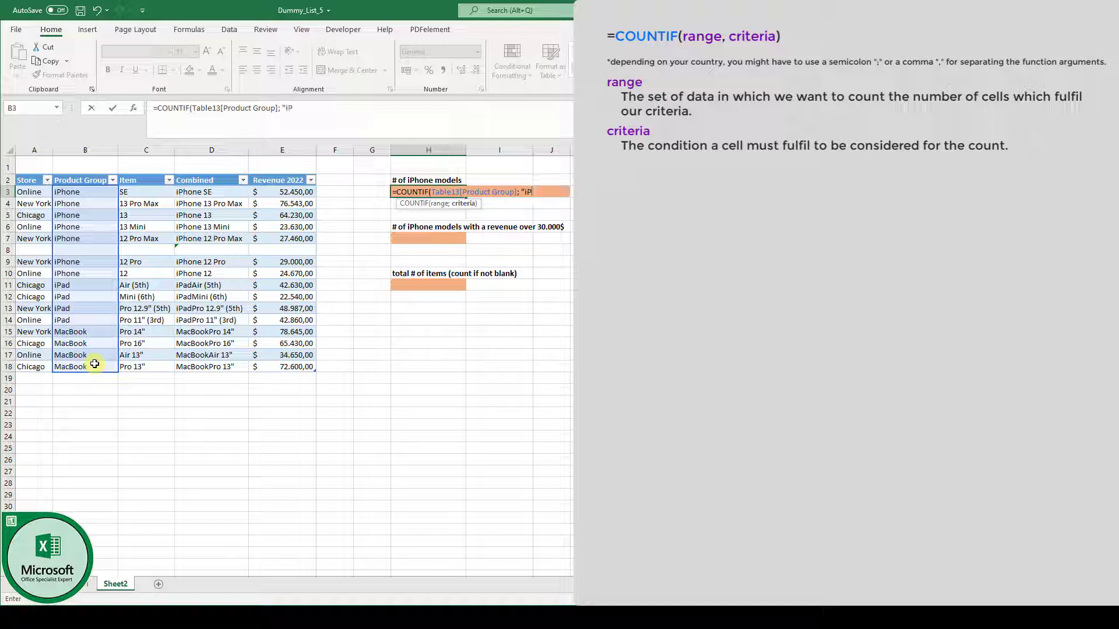
text(hone)
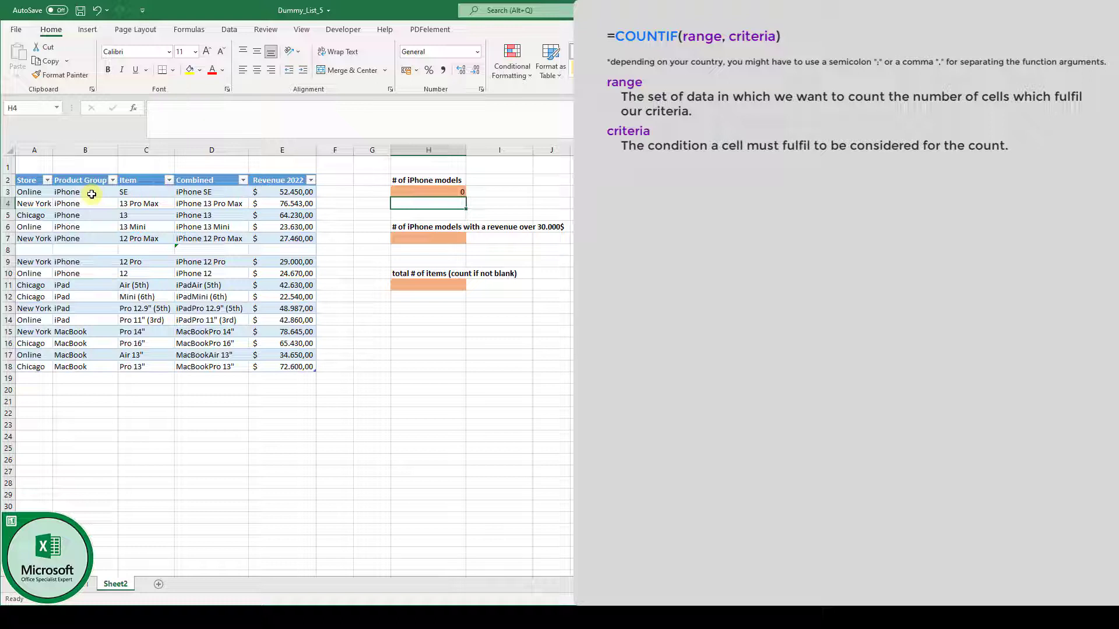
Inspect the iPhone entry in B3 to find why the count returns 0.
click(66, 191)
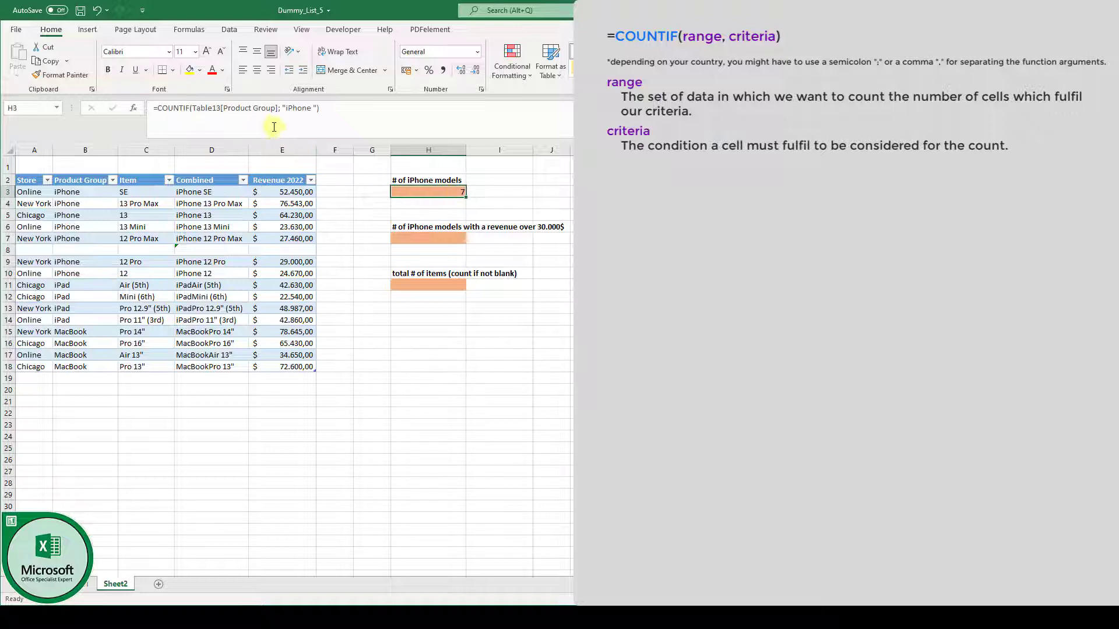
mouse_move(282, 108)
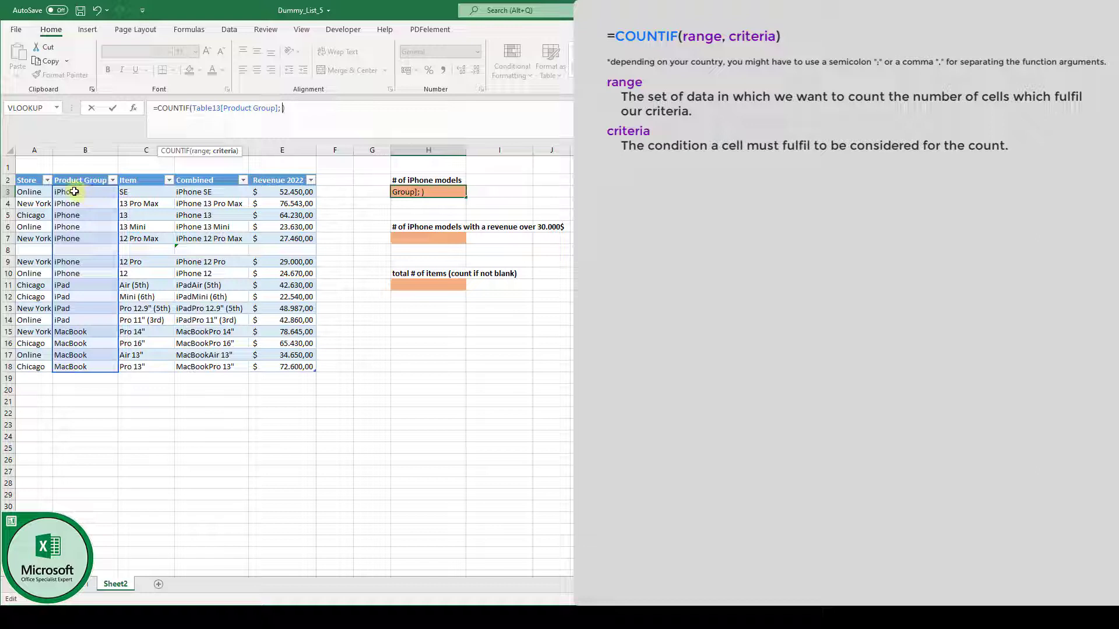
Replace H3's typed iPhone criterion with a reference to cell B3.
click(66, 192)
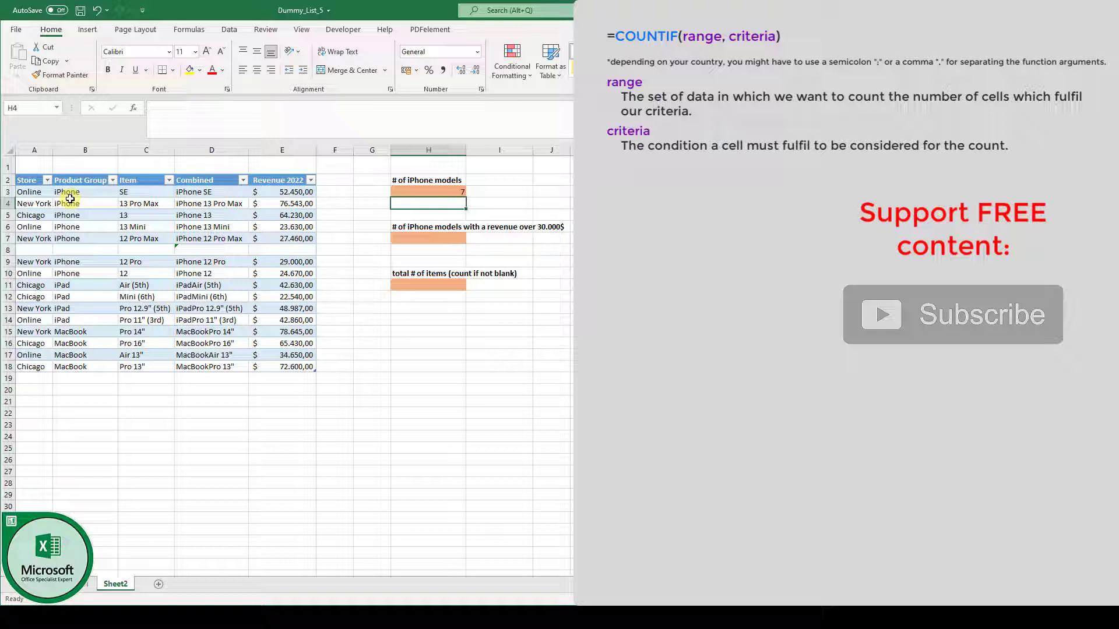
click(84, 191)
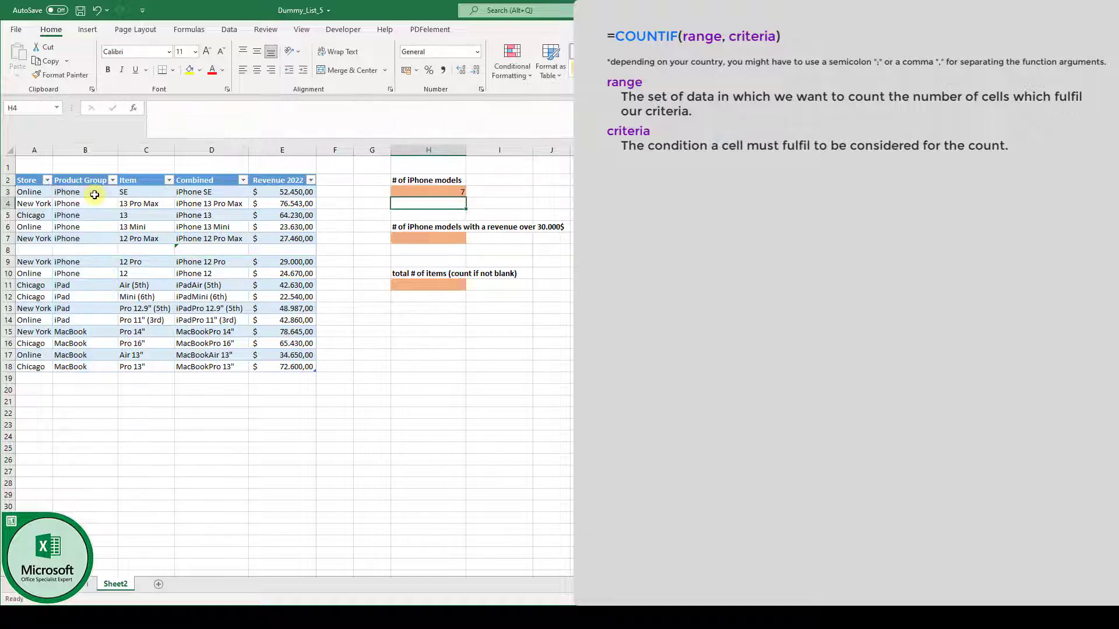
mouse_move(485, 255)
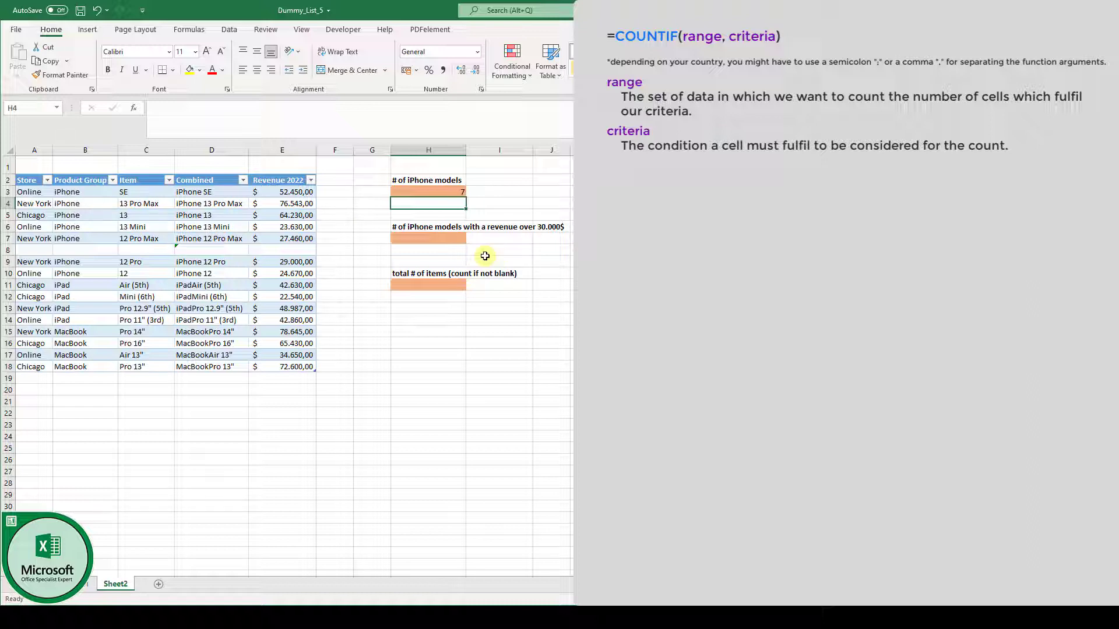
Select cell H7 for the count of iPhones with revenue over 30000.
click(429, 238)
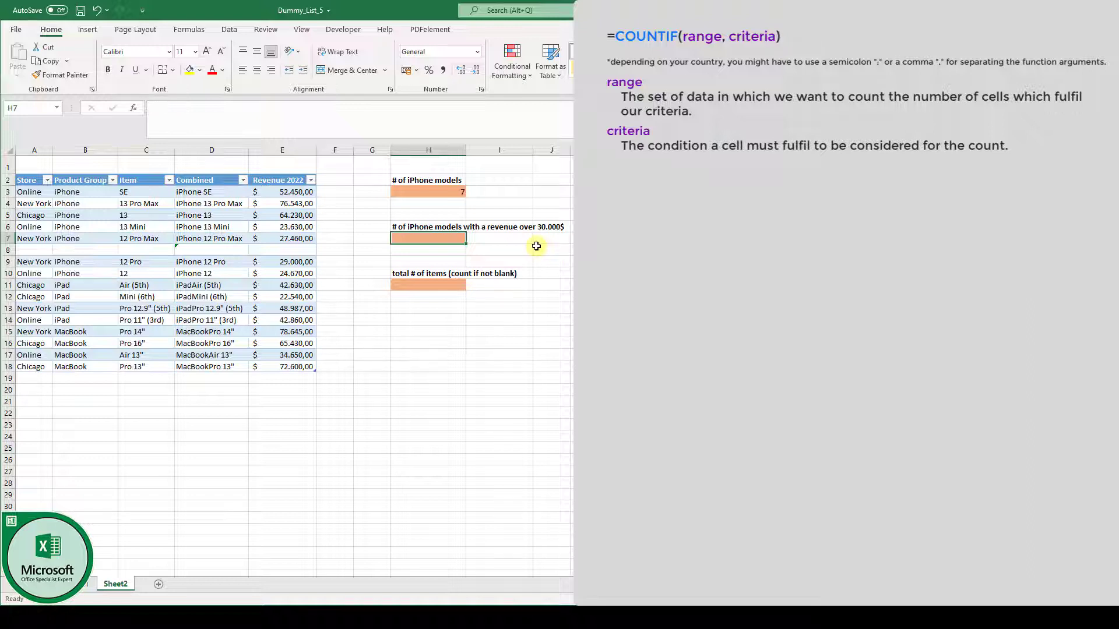
Start =COUNTIFS in H7 with Product Group as first range and B3 as criterion.
text(=COUN)
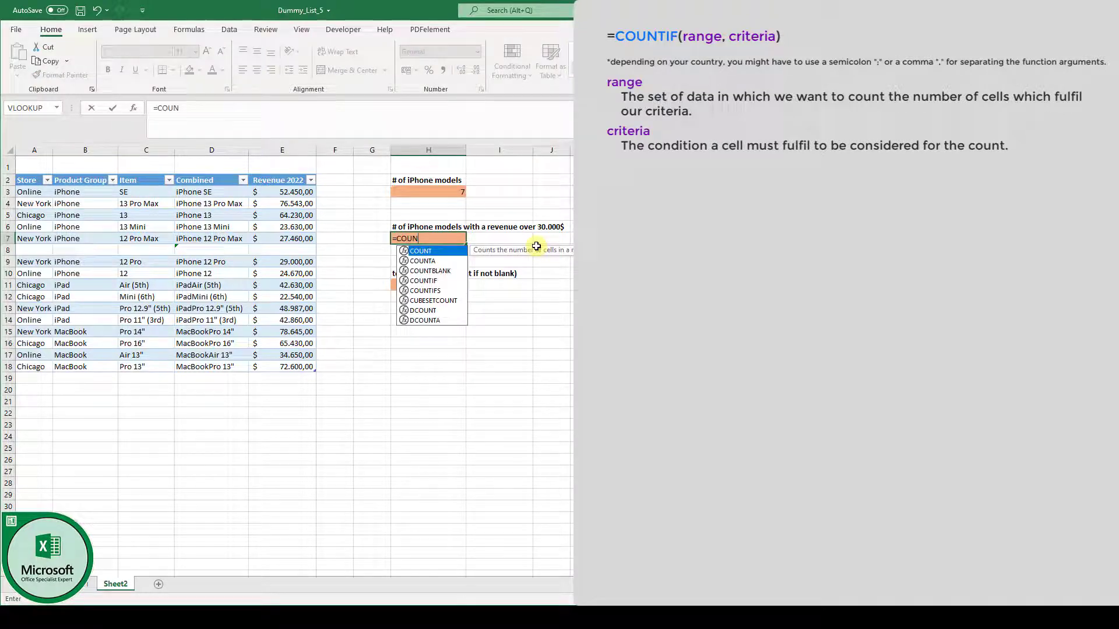
text(TIF)
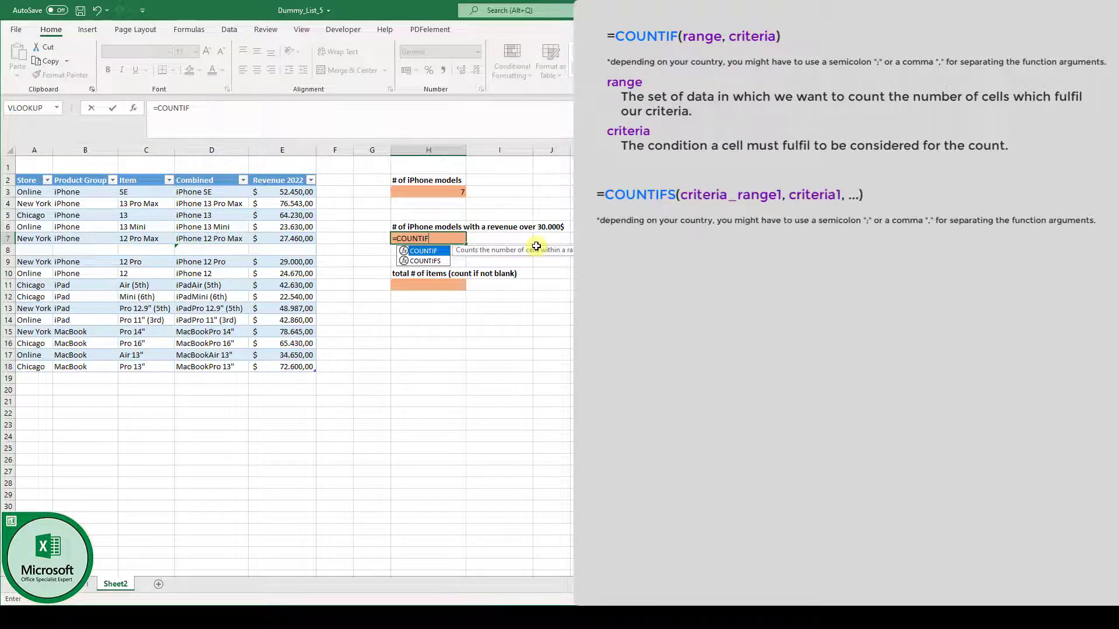
text(S)
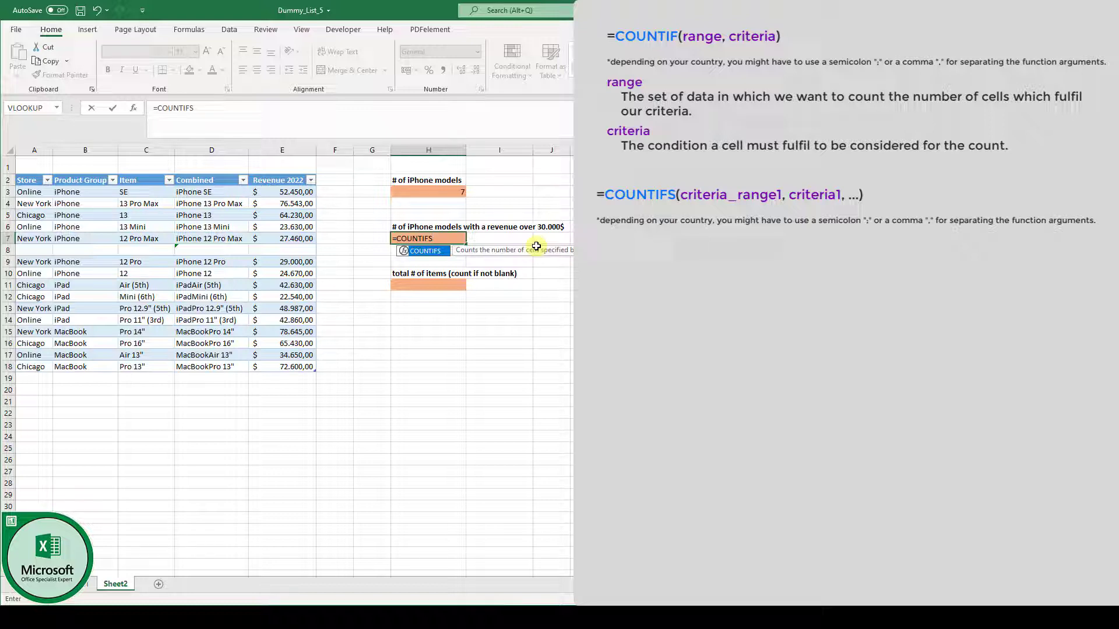
text(()
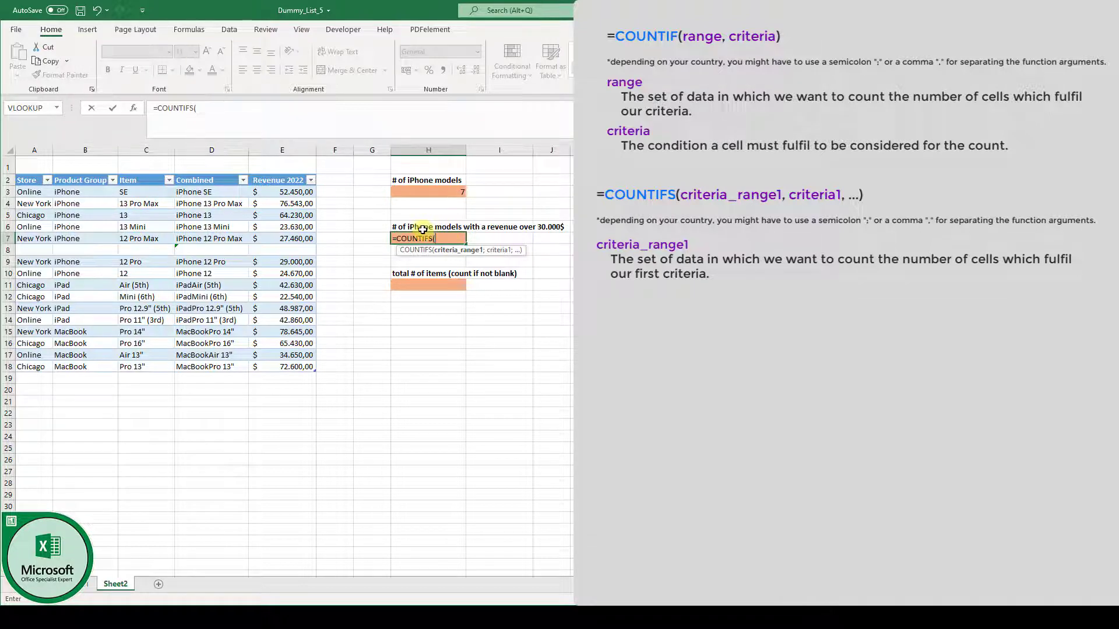
drag(85, 191, 85, 239)
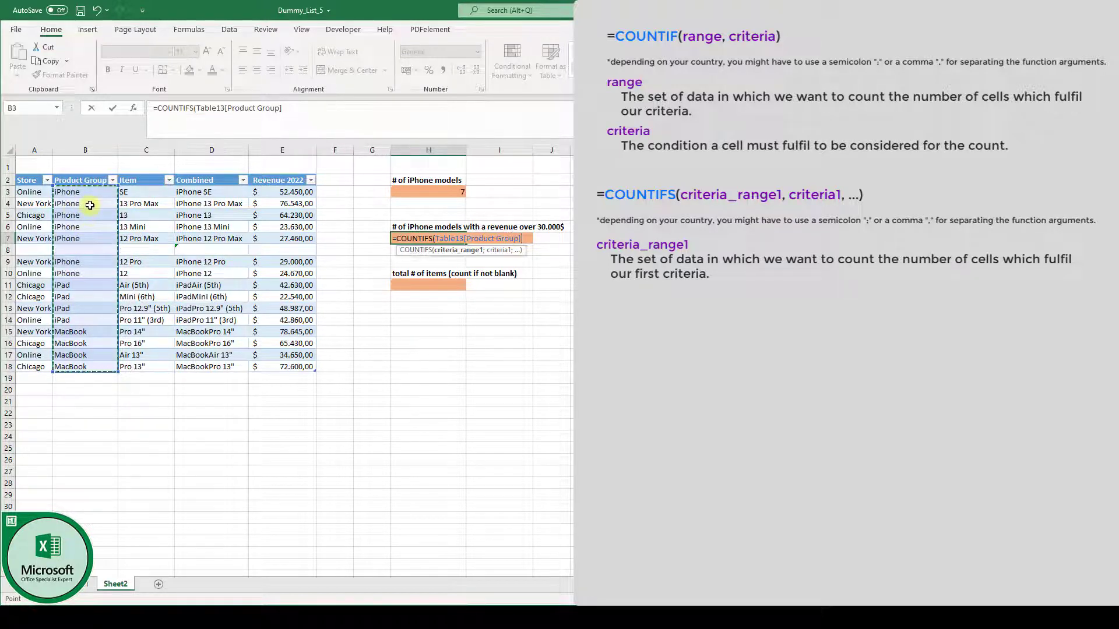
text(;)
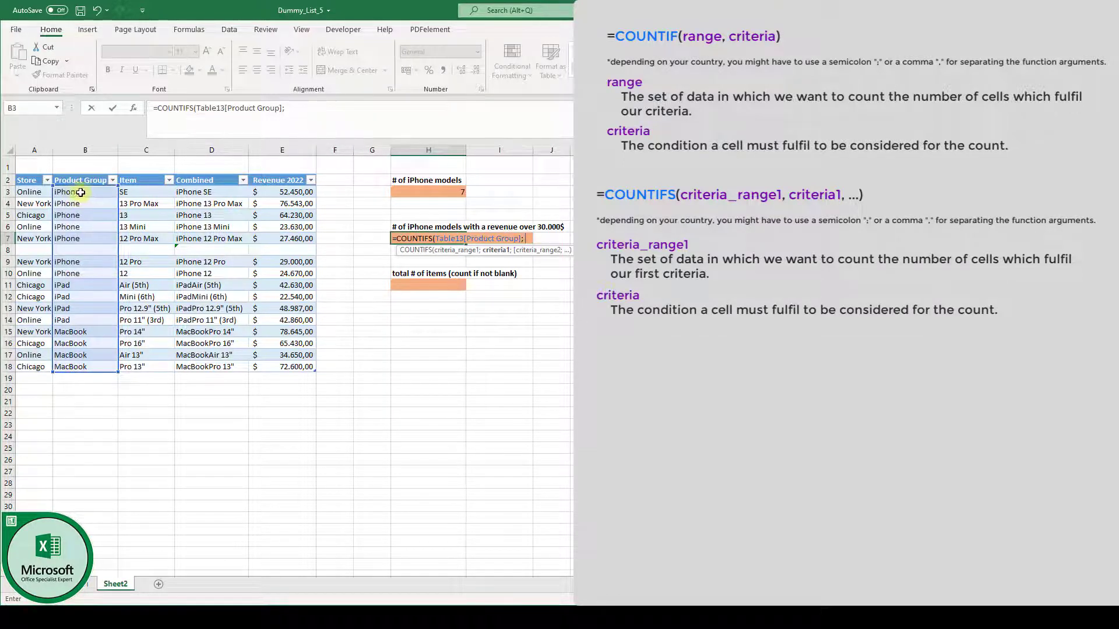
click(84, 192)
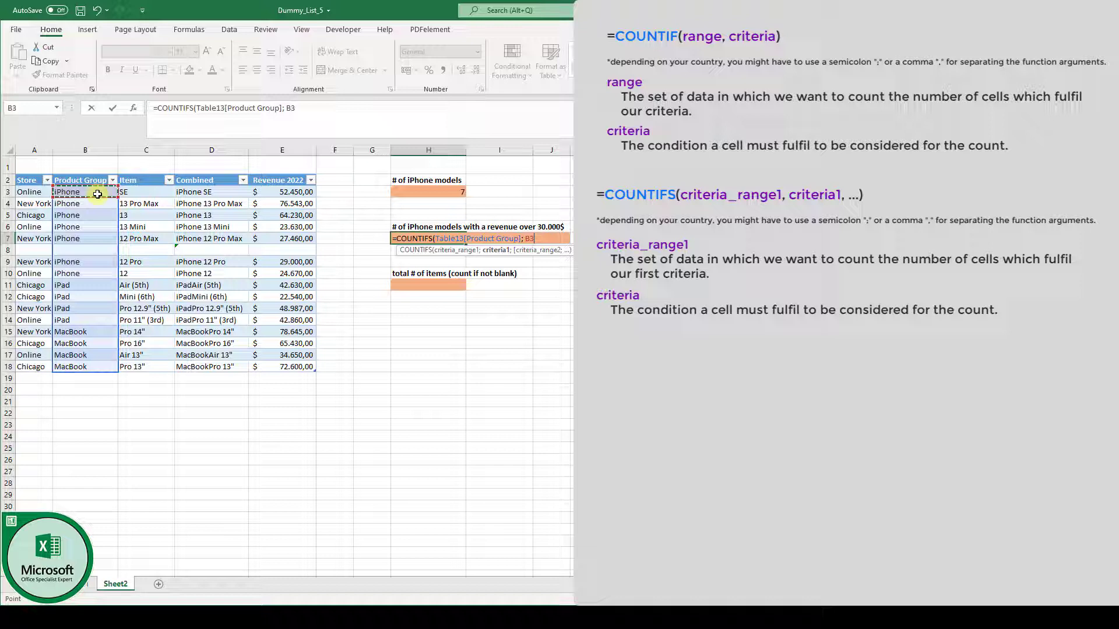
text(;)
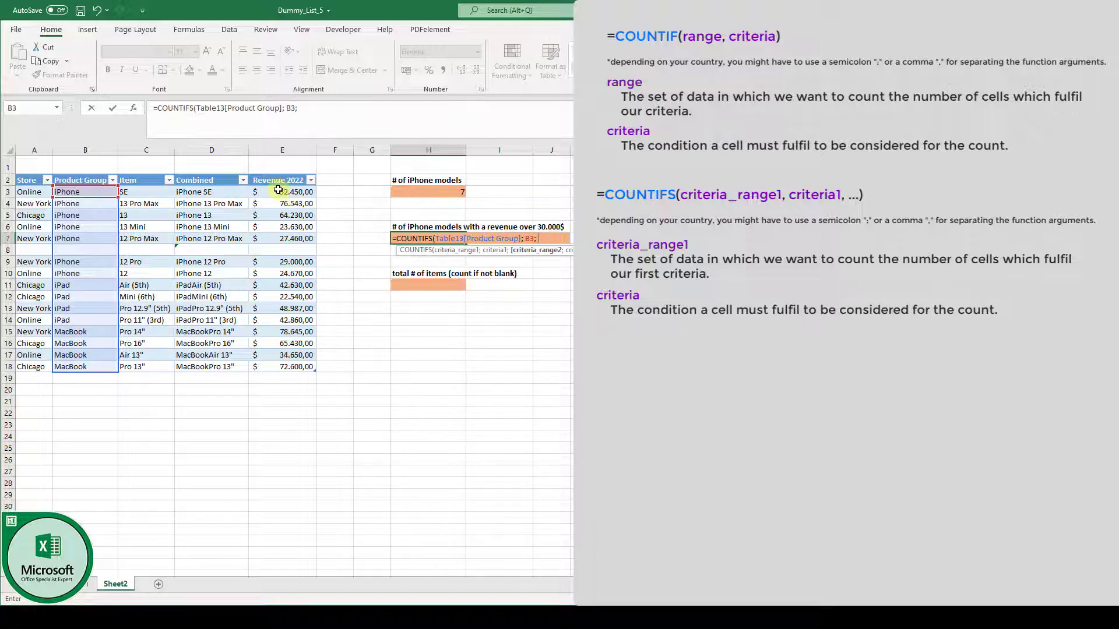
Add the Revenue 2022 column as second range with a >30000 criterion.
drag(282, 192, 282, 285)
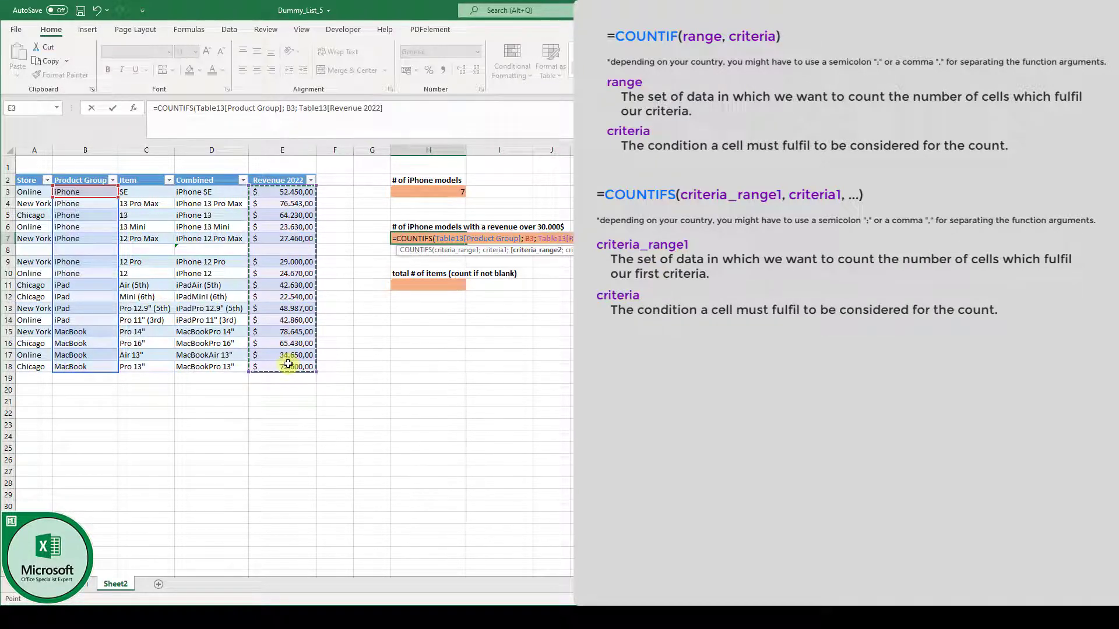
text(; >)
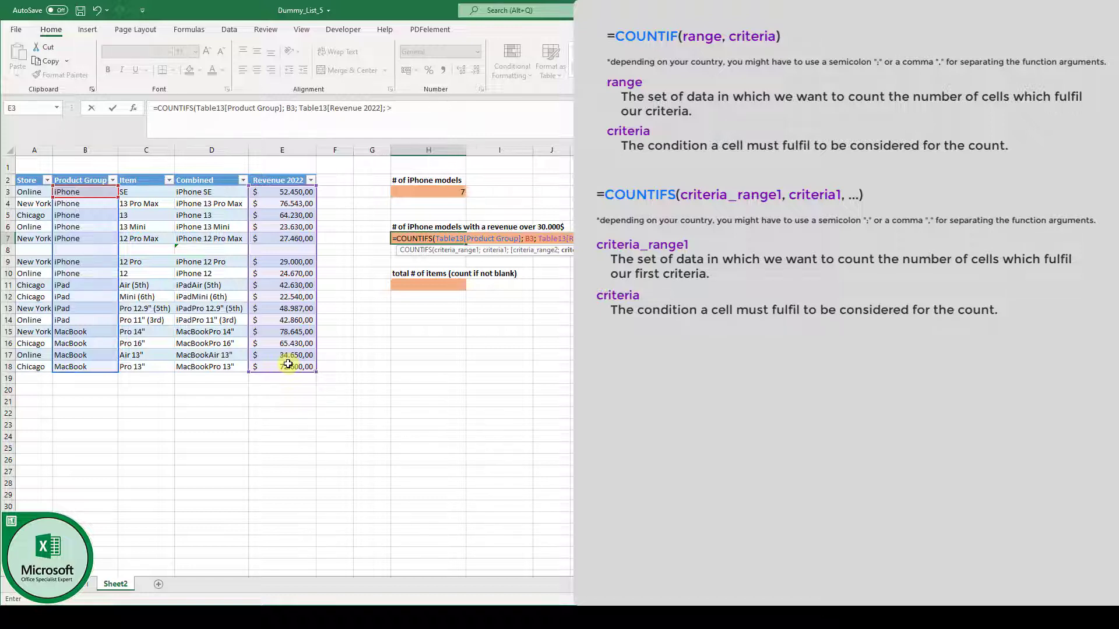
text(30000)
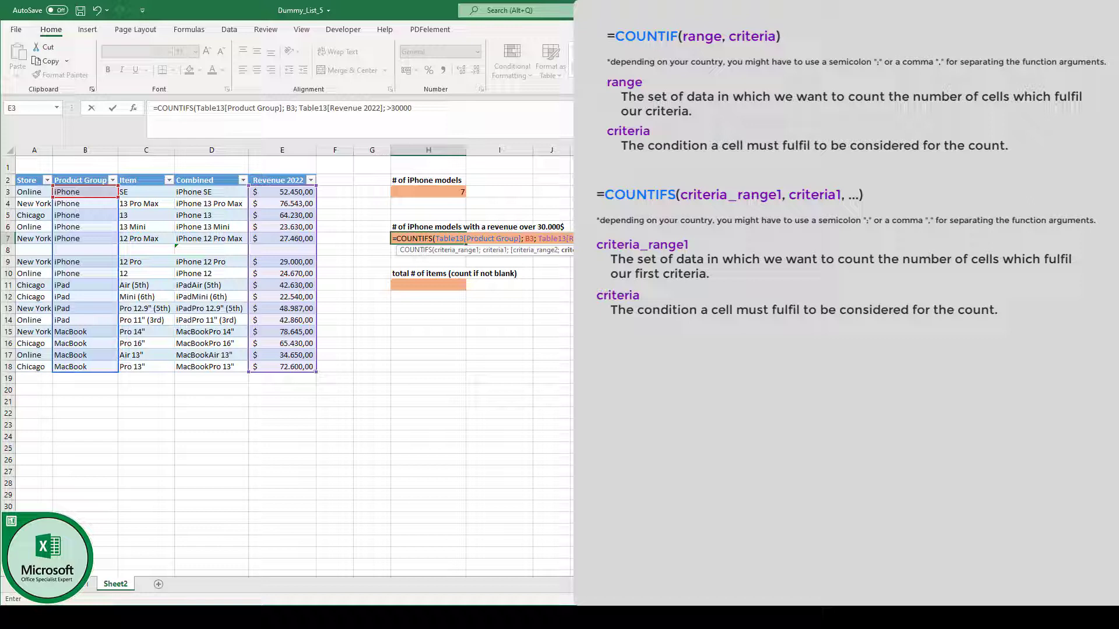
mouse_move(560, 206)
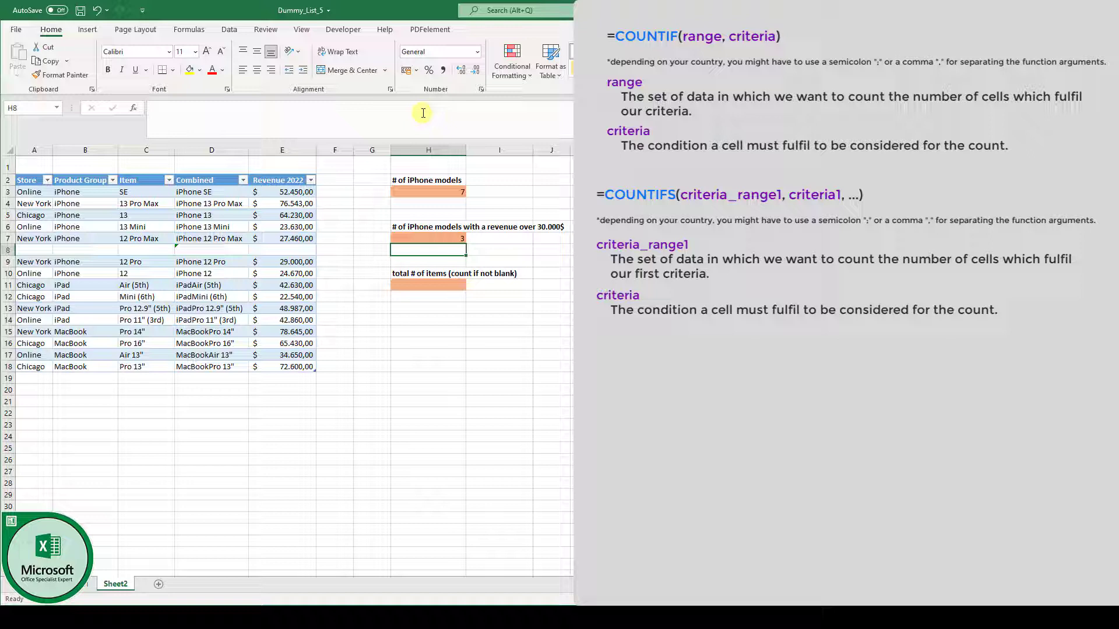
click(427, 238)
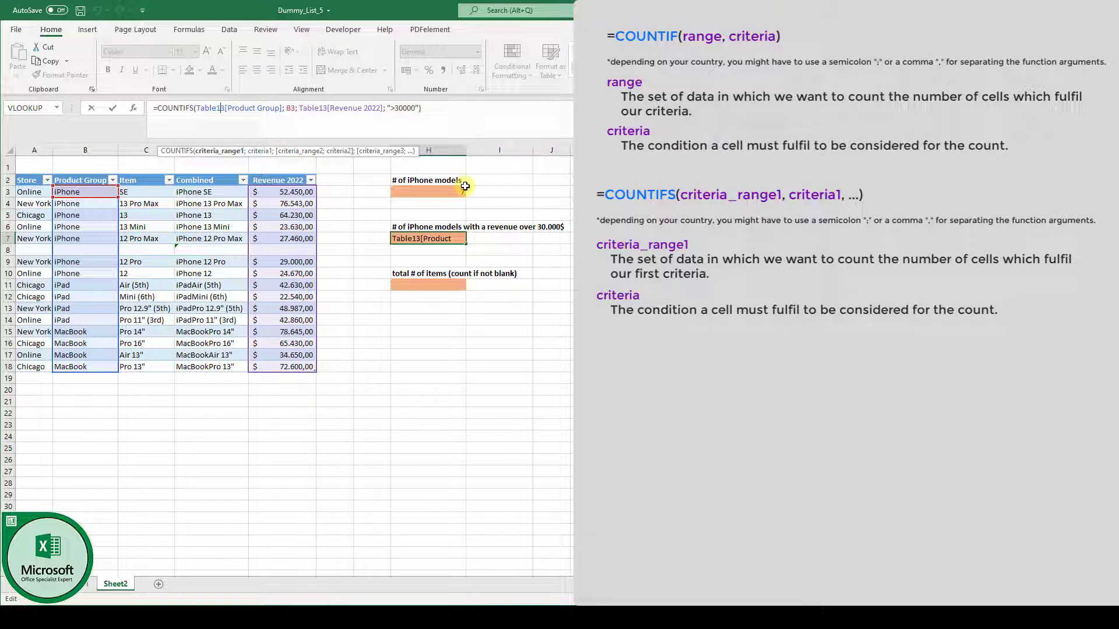
mouse_move(462, 197)
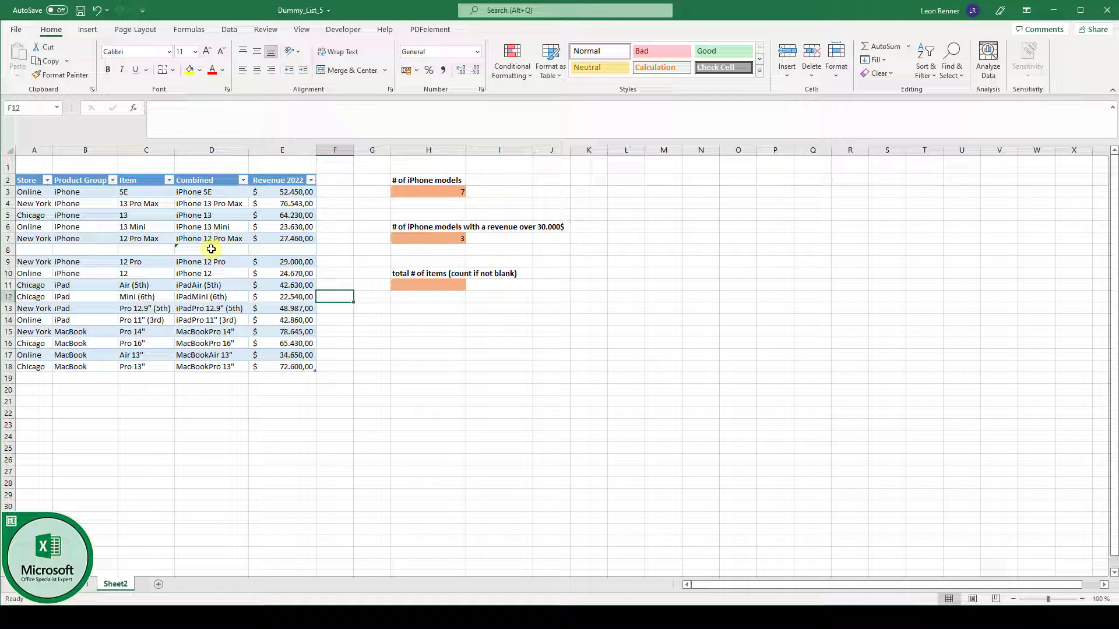
click(428, 285)
text(=)
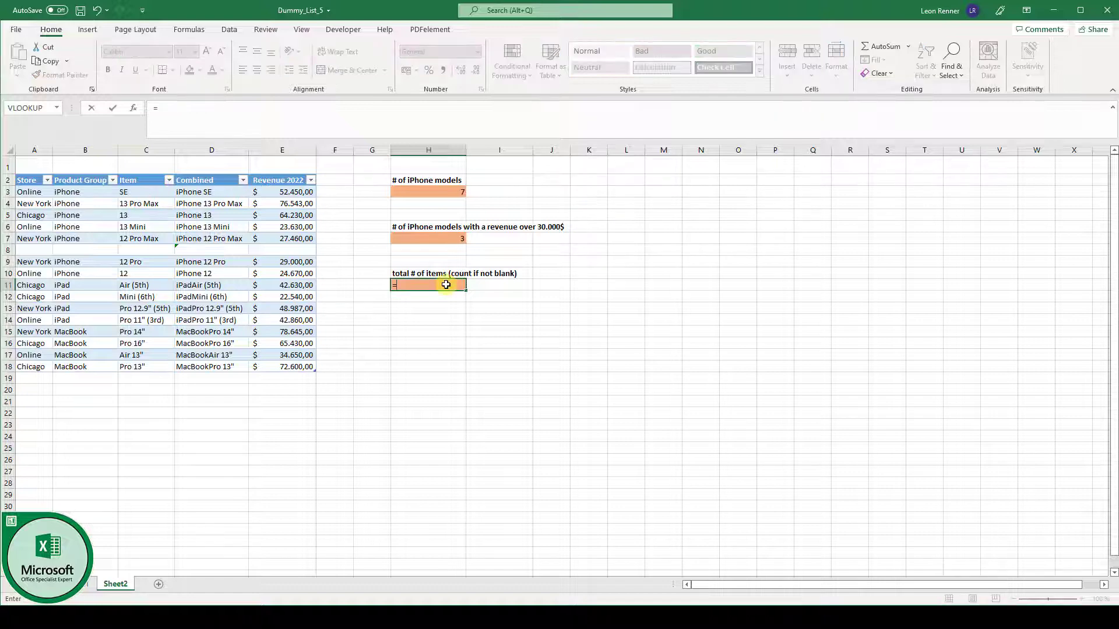
Enter COUNTA over the Combined column D3:D18 in H11.
text(COUNT)
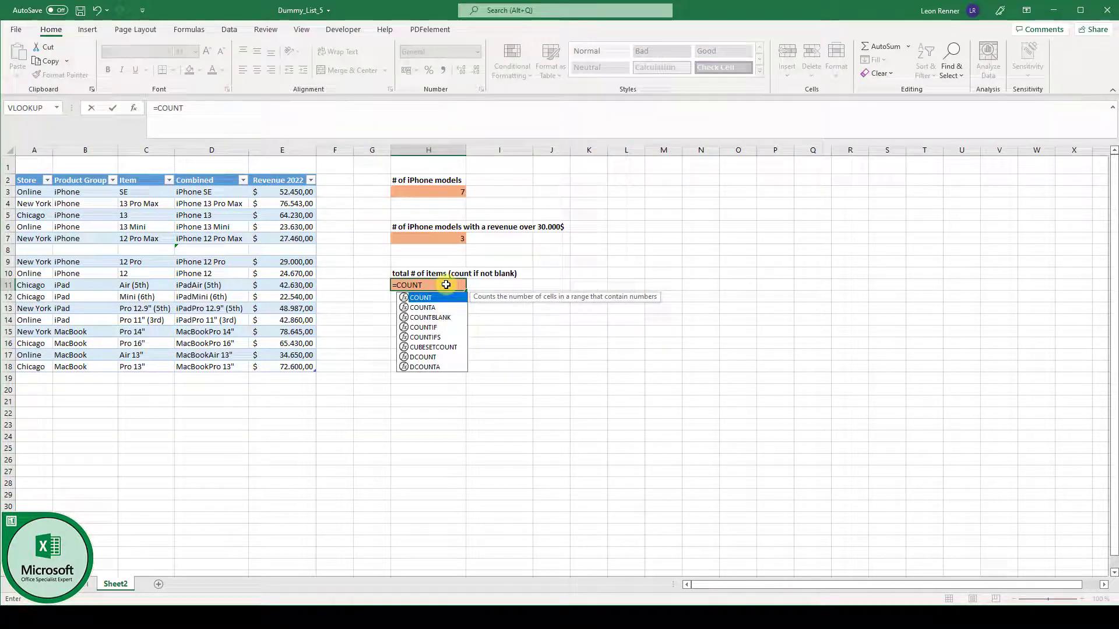
text(A)
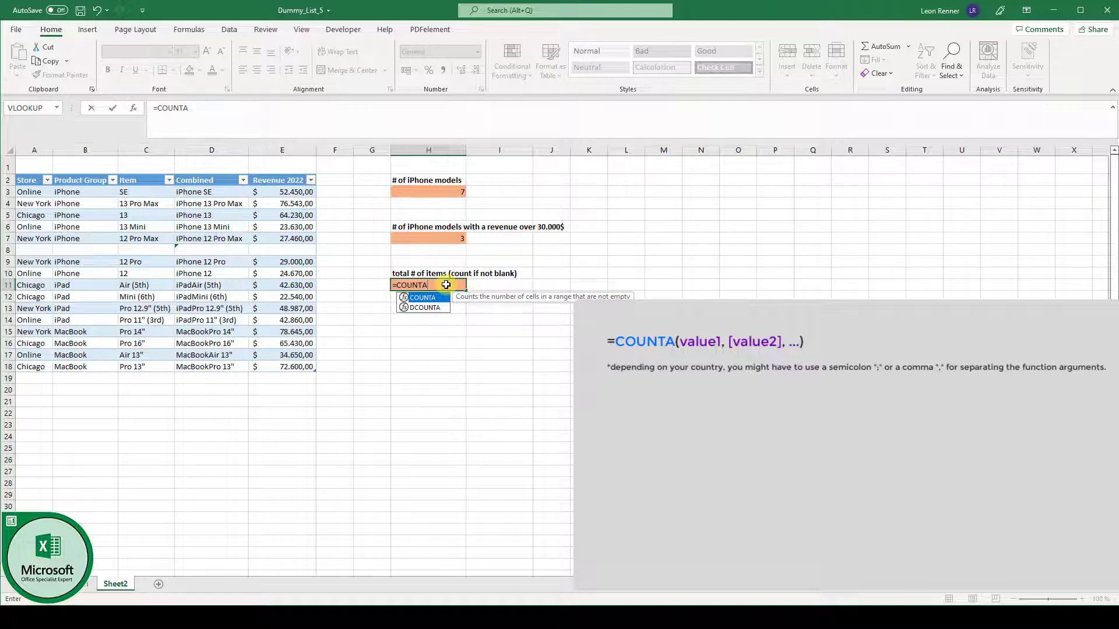
text(()
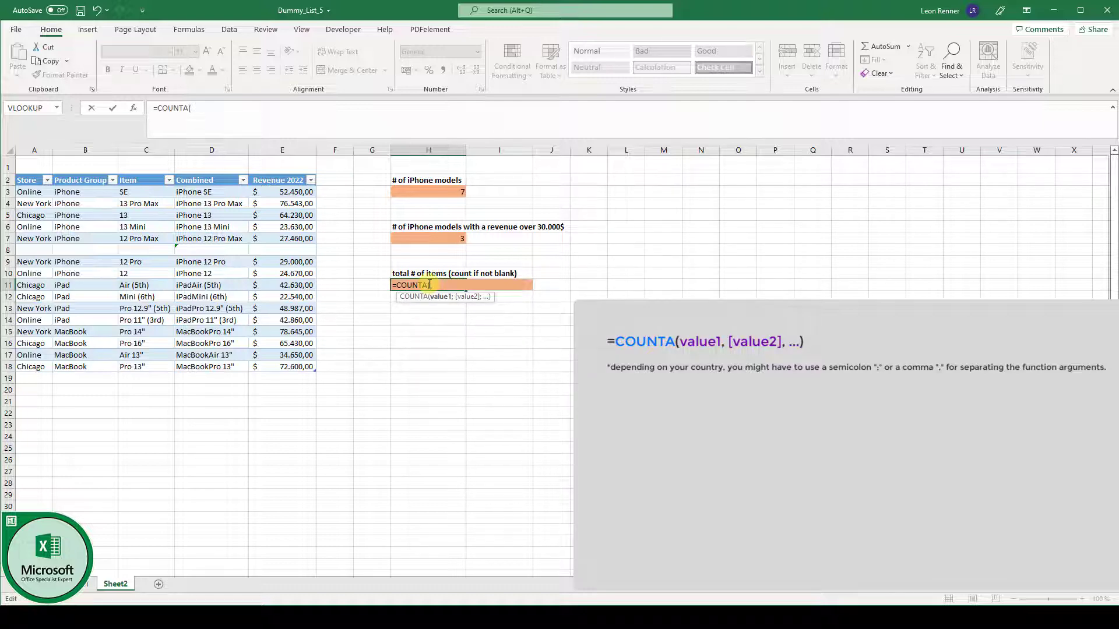
mouse_move(218, 195)
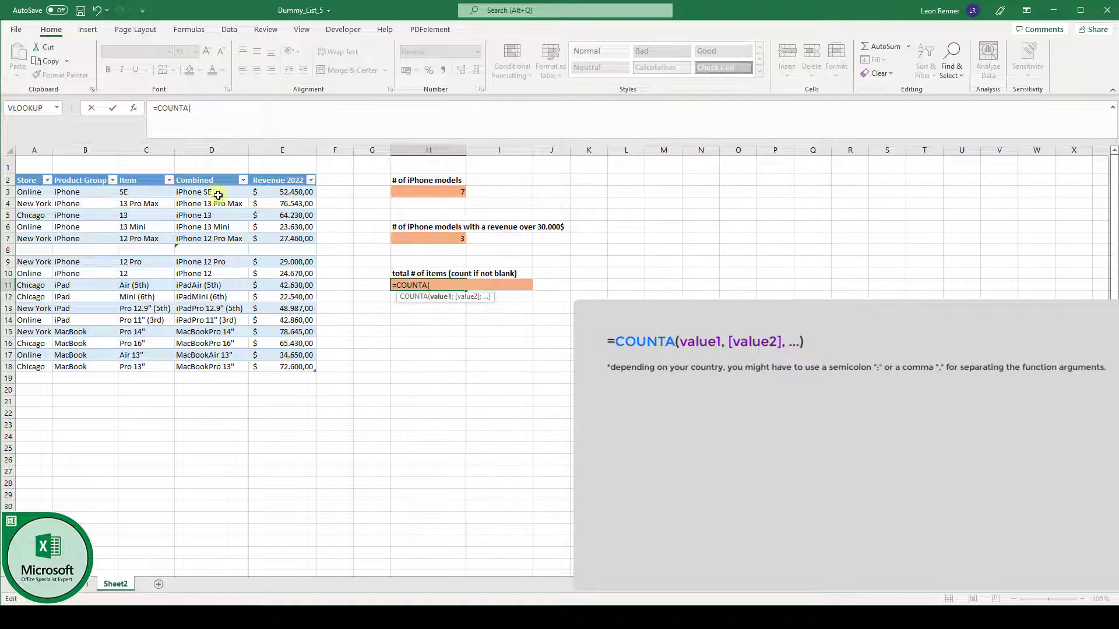
drag(211, 191, 211, 354)
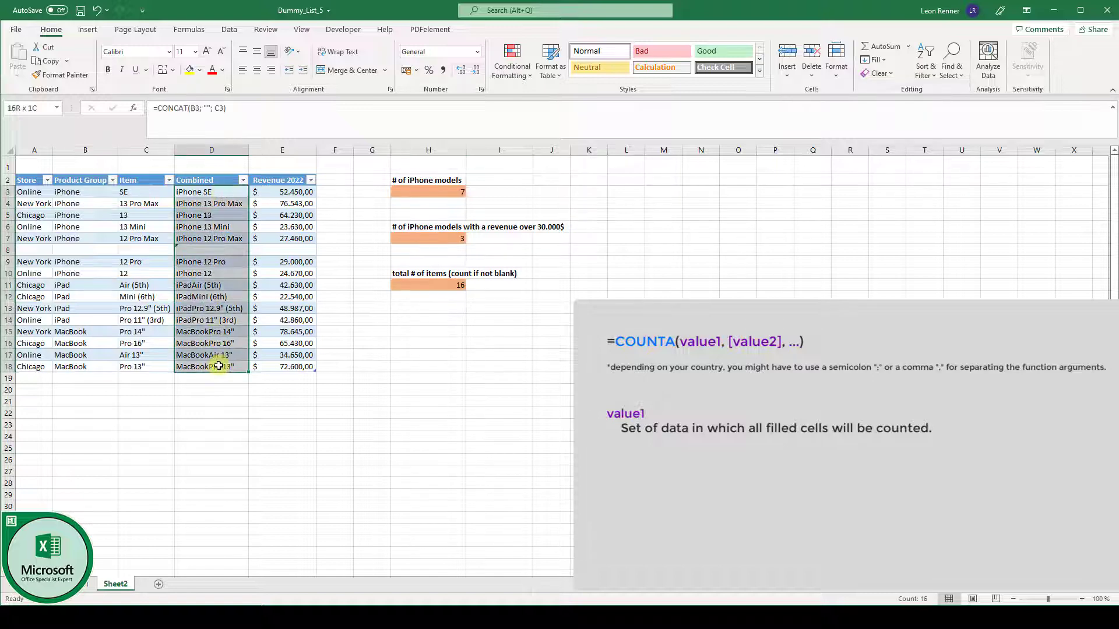
Select the blank Combined cell in row 8 to clear it.
click(211, 239)
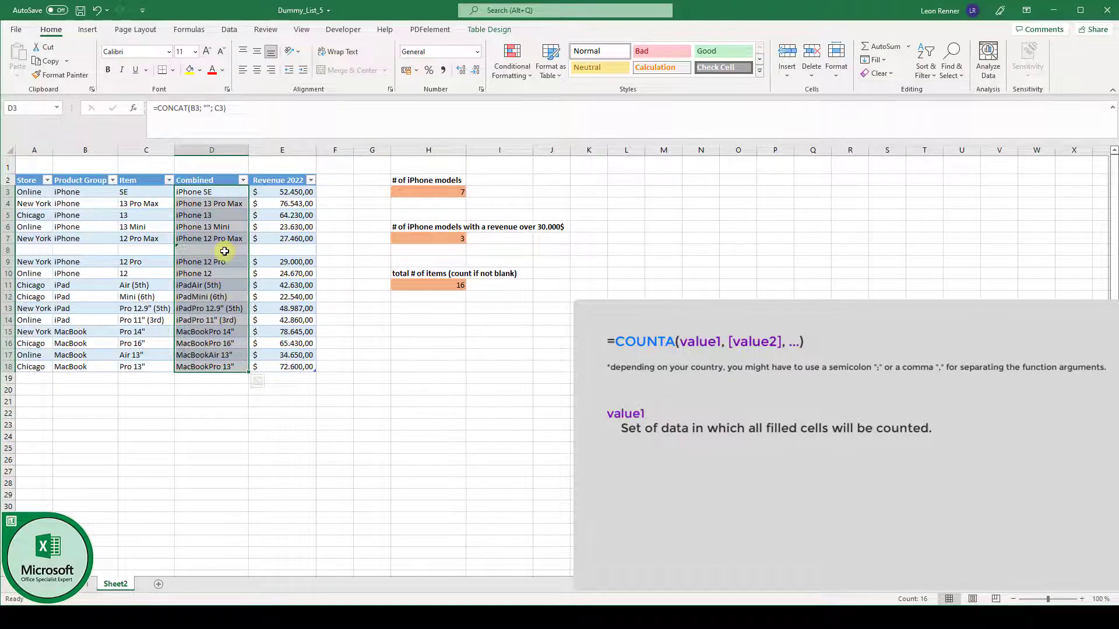
click(428, 285)
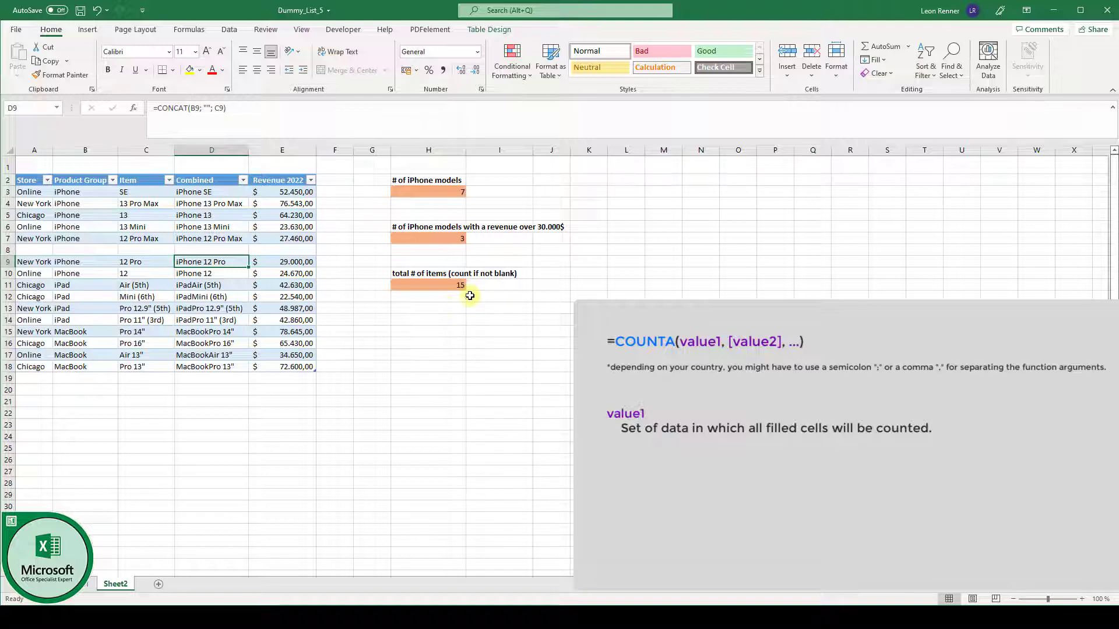
mouse_move(442, 387)
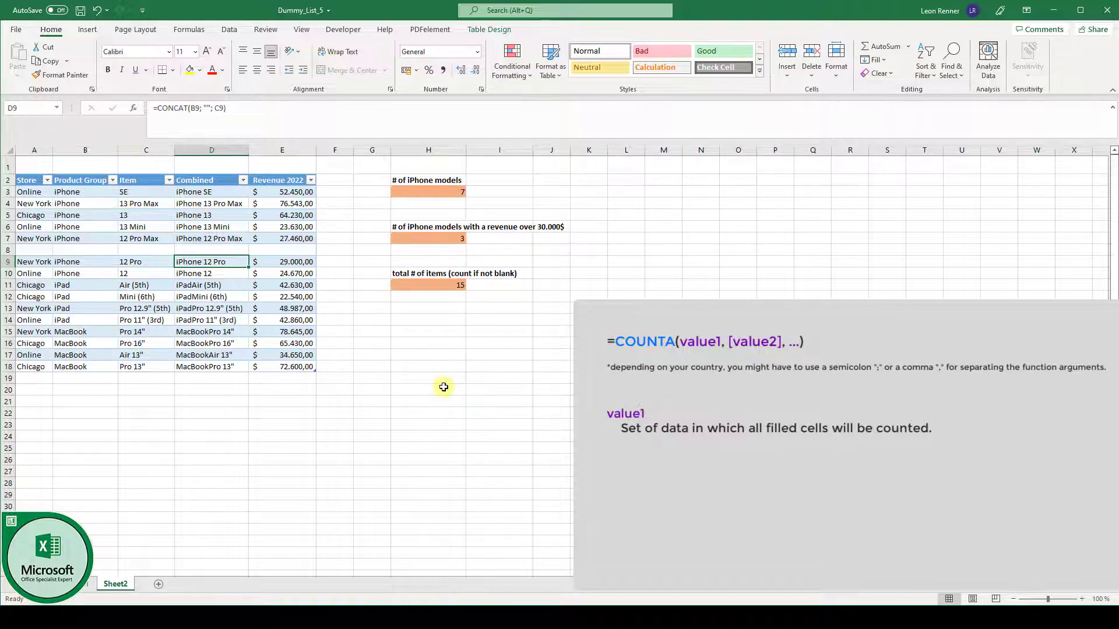